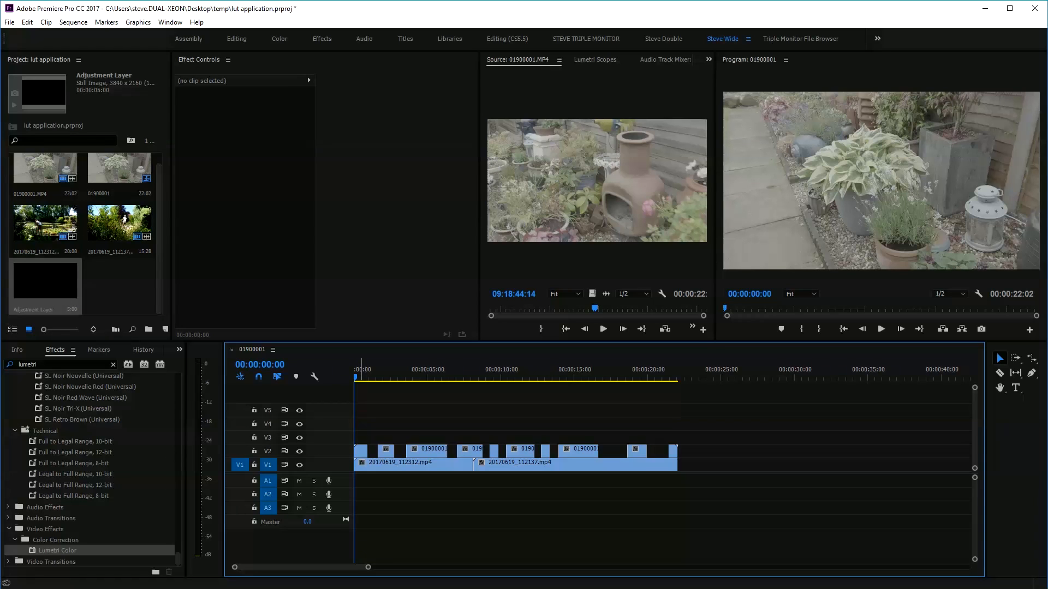
- Select all the 01900001 clips on track V2 with one marquee selection
left_click(359, 370)
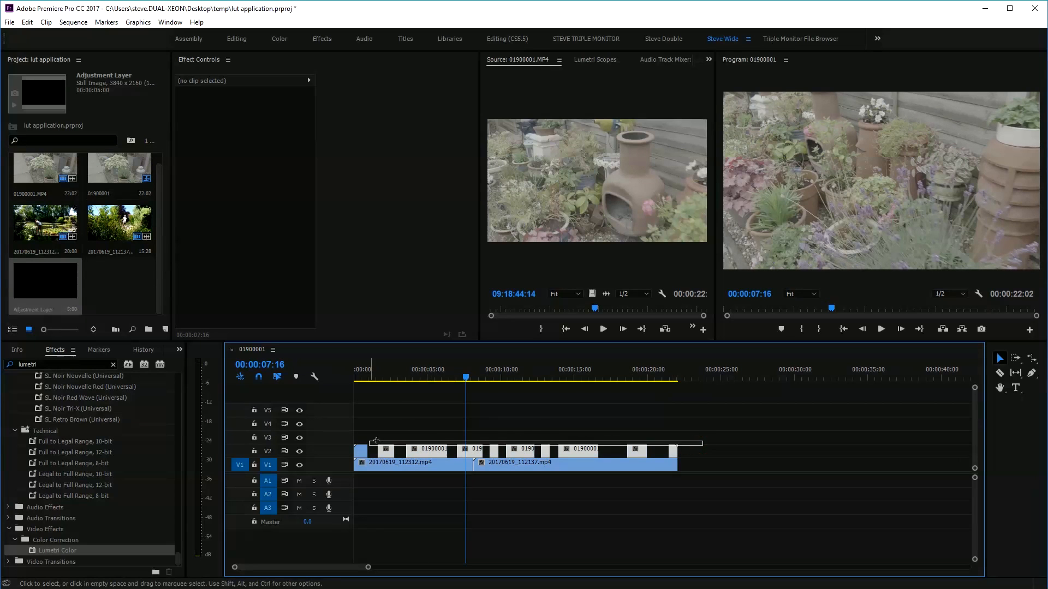
left_click(425, 369)
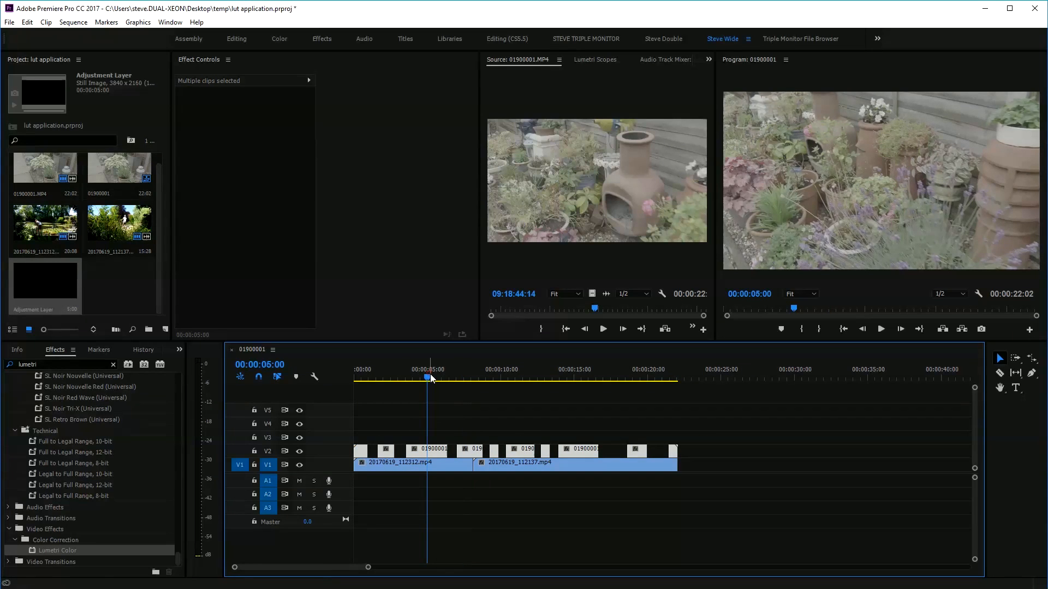
- On the Master clip, set Lumetri Color Basic Correction's Input LUT to the VLog LUT
left_click(398, 376)
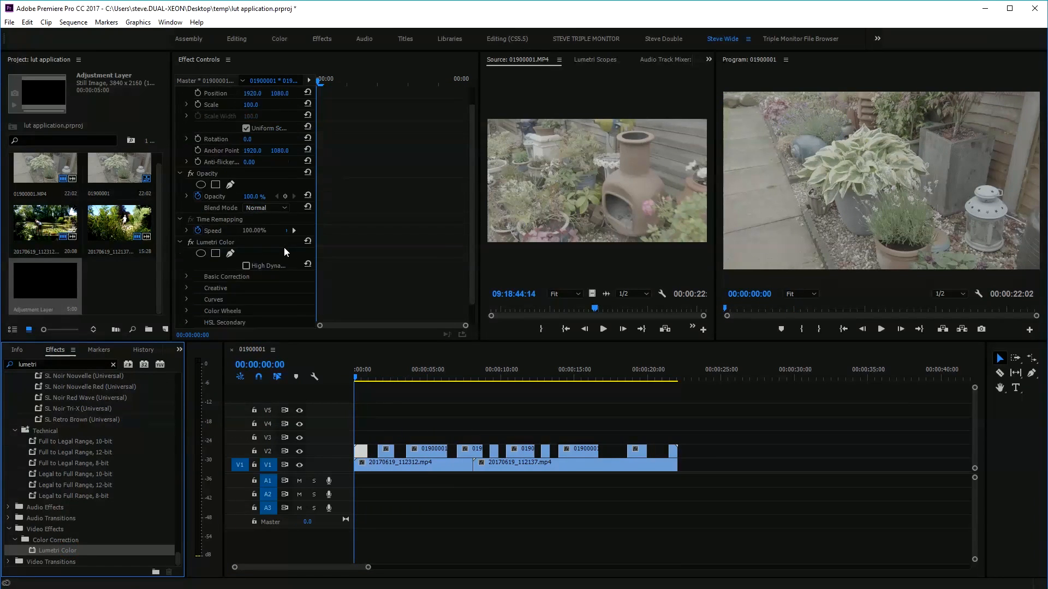
left_click(267, 275)
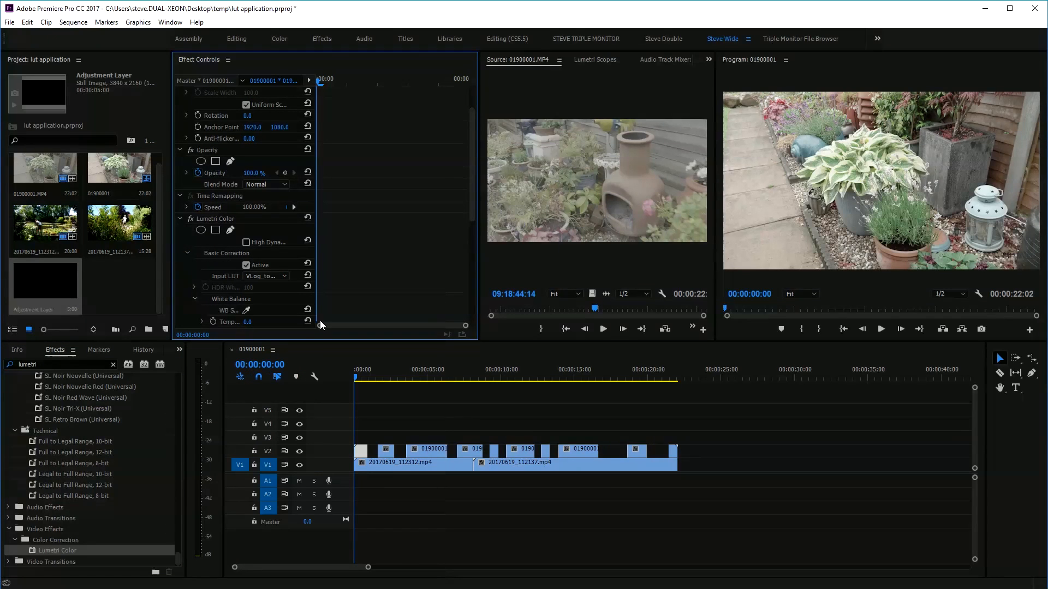
scroll("down", 3)
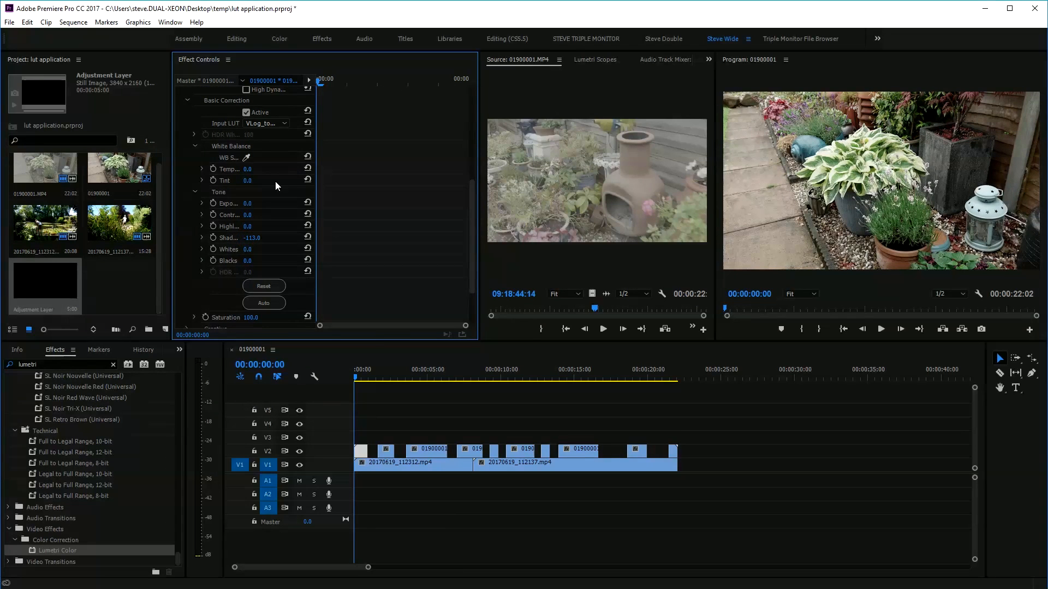
scroll("up", 3)
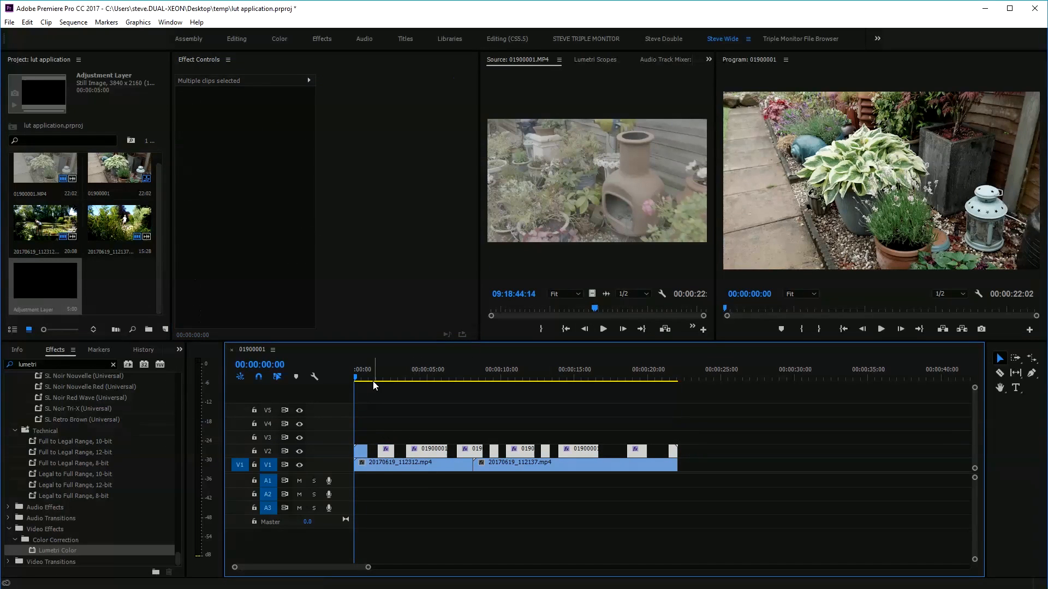
- Move the playhead to a later frame and clear the clip selection
left_click(385, 369)
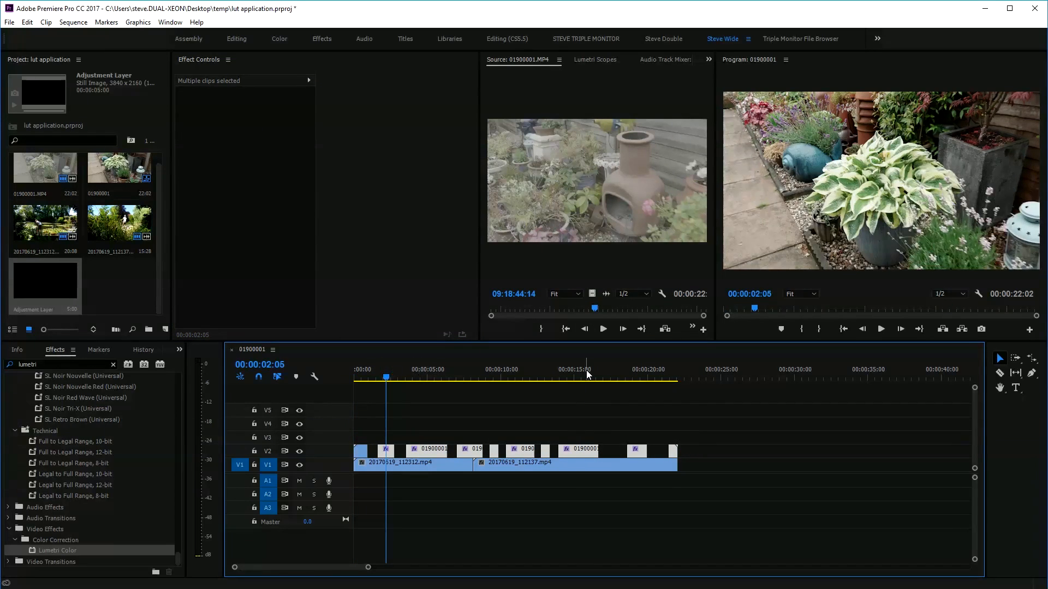
left_click(582, 378)
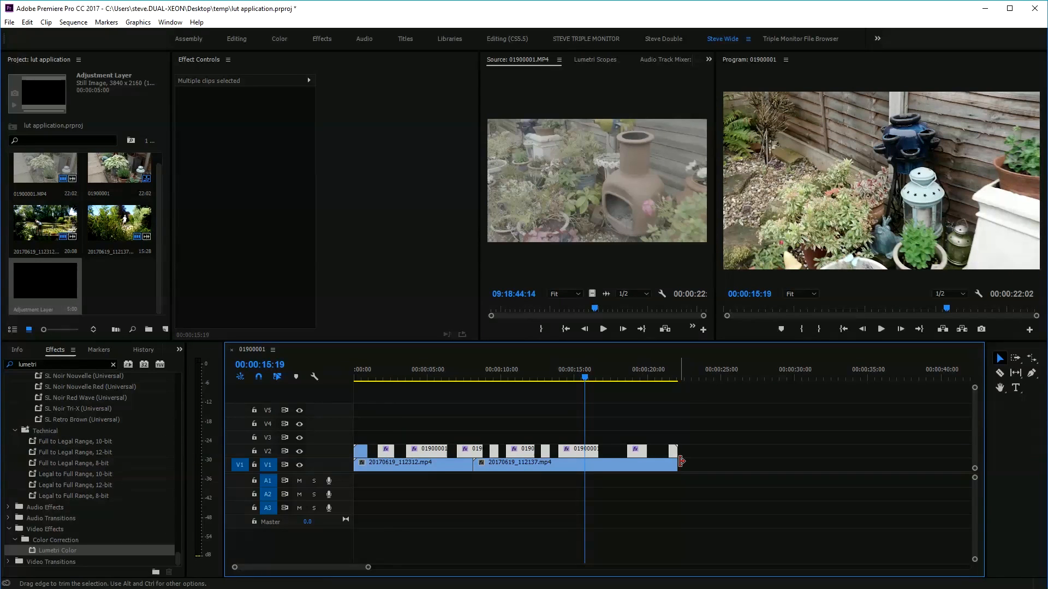
left_click(712, 441)
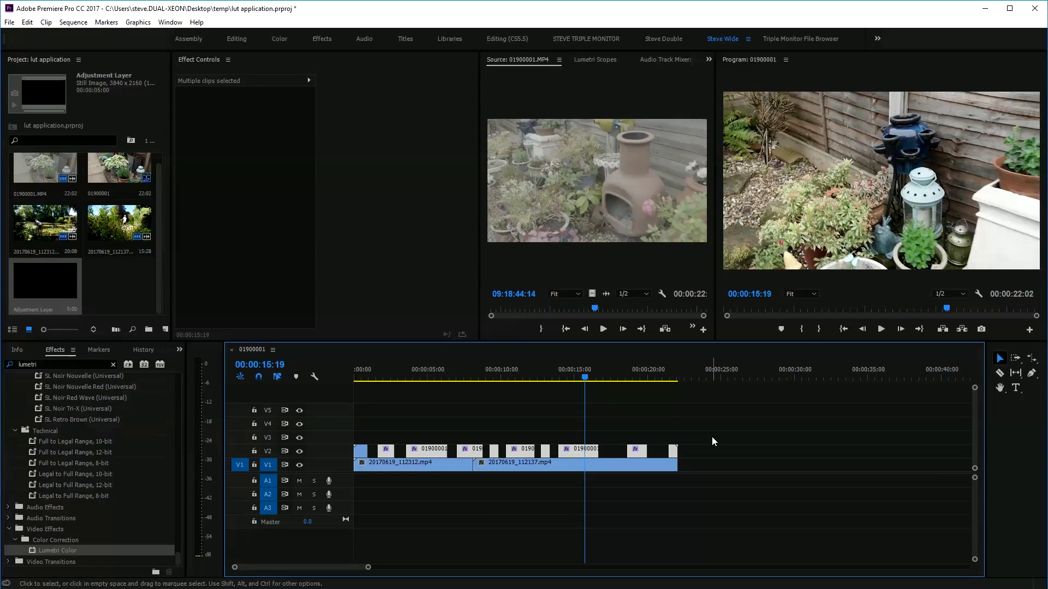
left_click(620, 465)
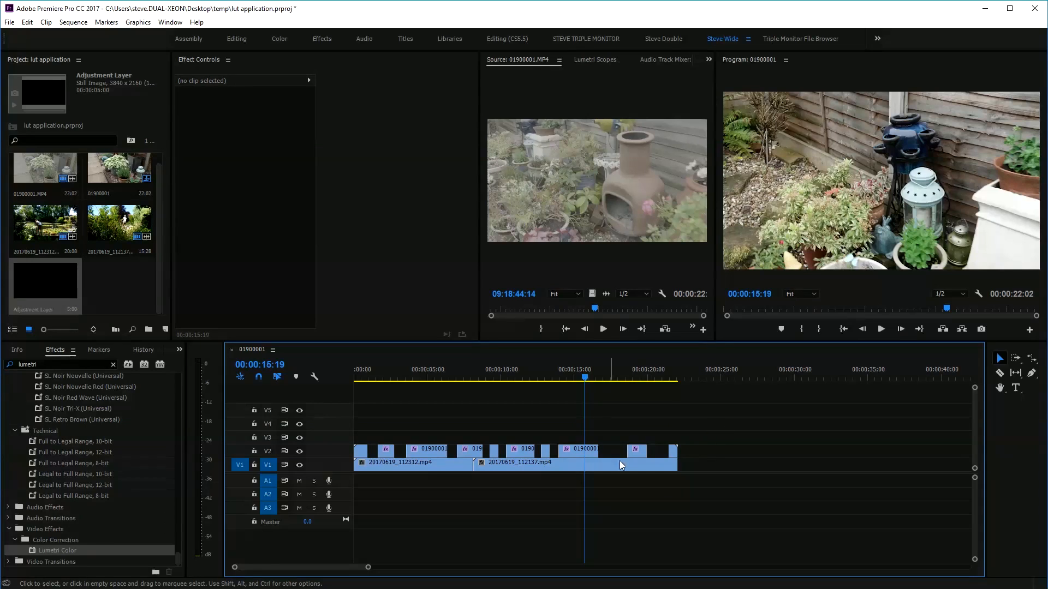
- Select the V2 clip under the playhead and remove its Lumetri Color grade from the Master clip
left_click(578, 450)
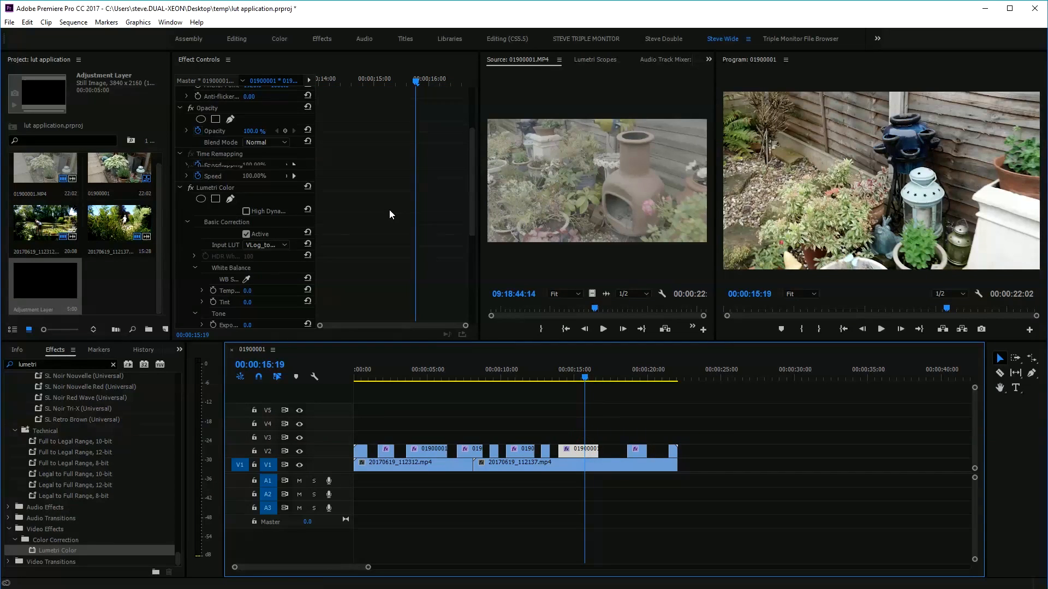
scroll("down", 3)
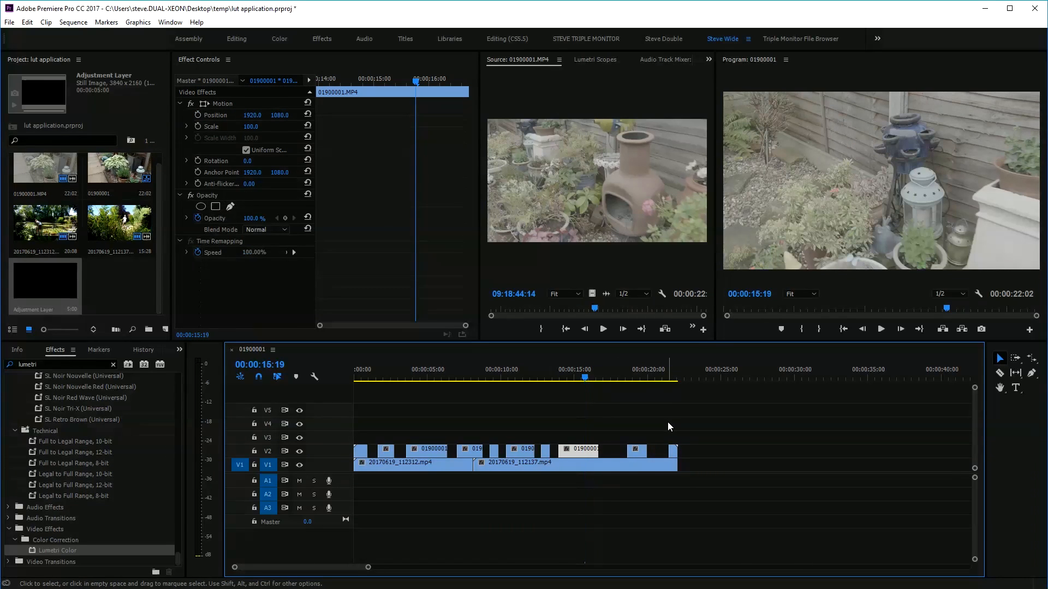
left_click(389, 369)
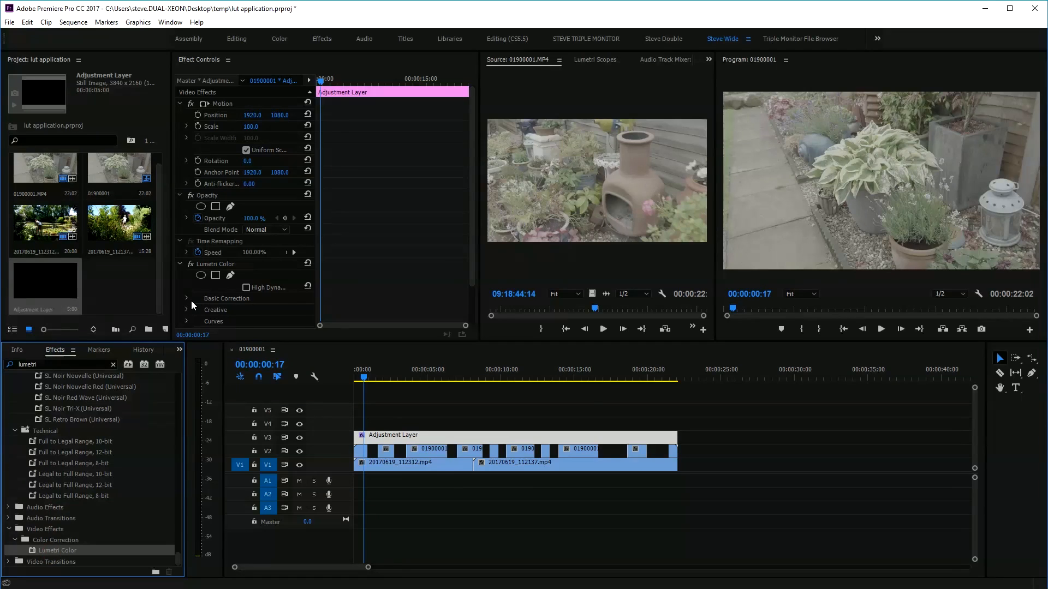
- Set the adjustment layer's Lumetri Basic Correction Saturation to 0
left_click(187, 299)
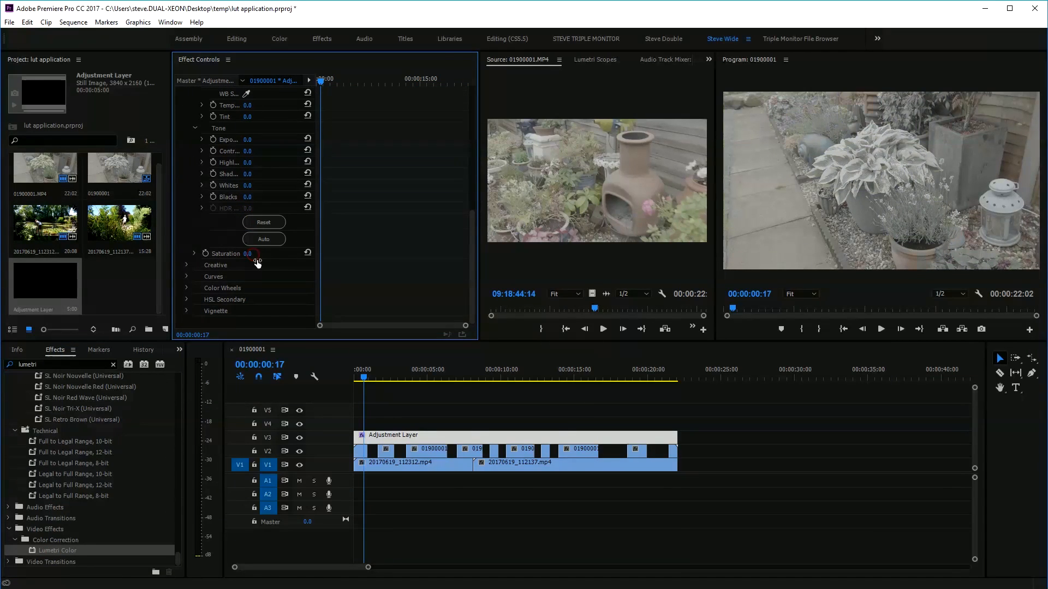
left_click(371, 369)
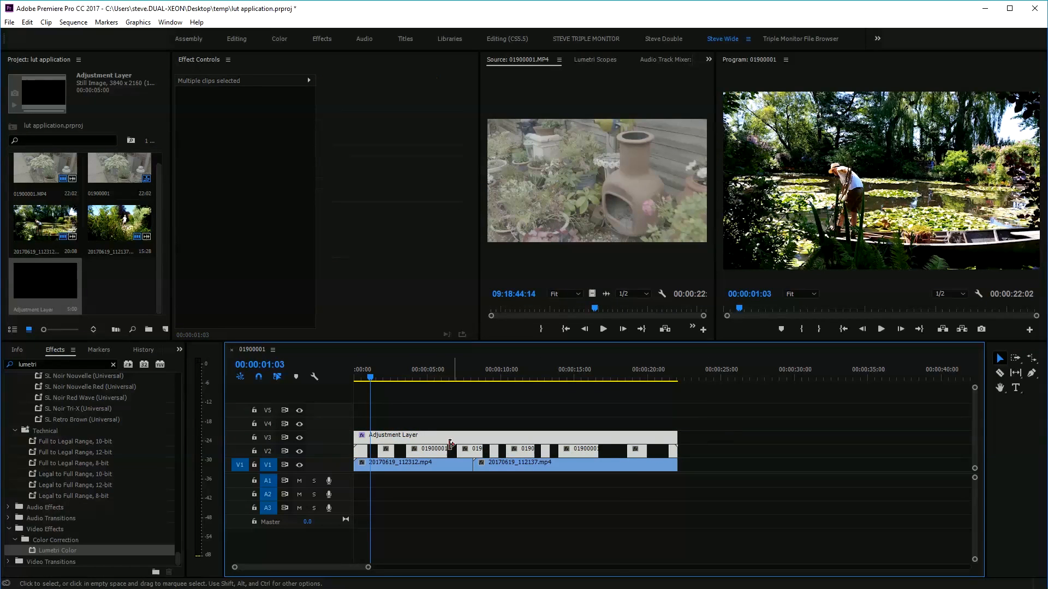
- Nest the selected clips as Nested Sequence 01 with the default name
right_click(451, 444)
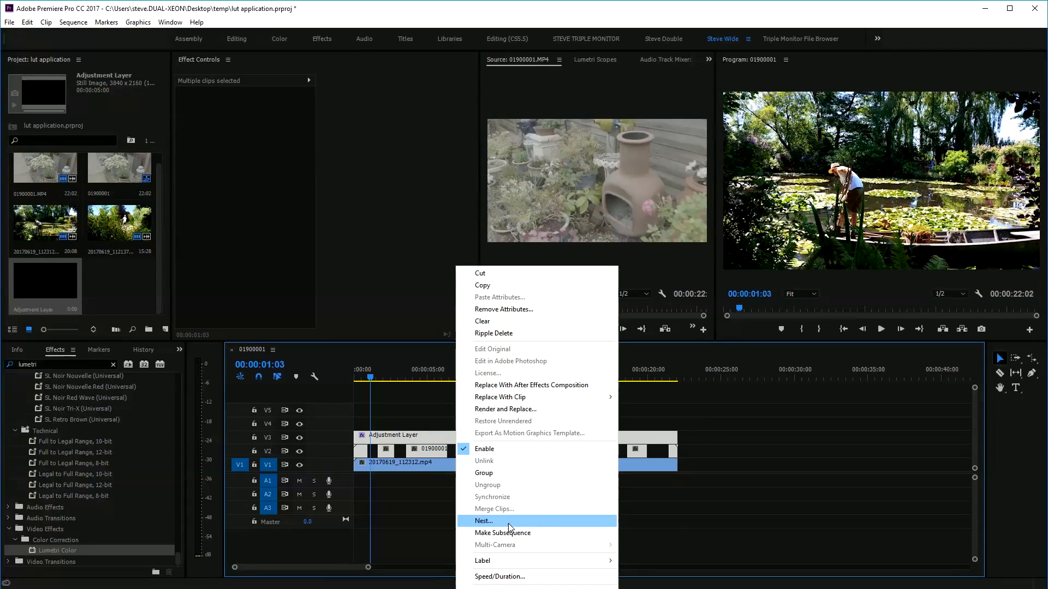
left_click(483, 520)
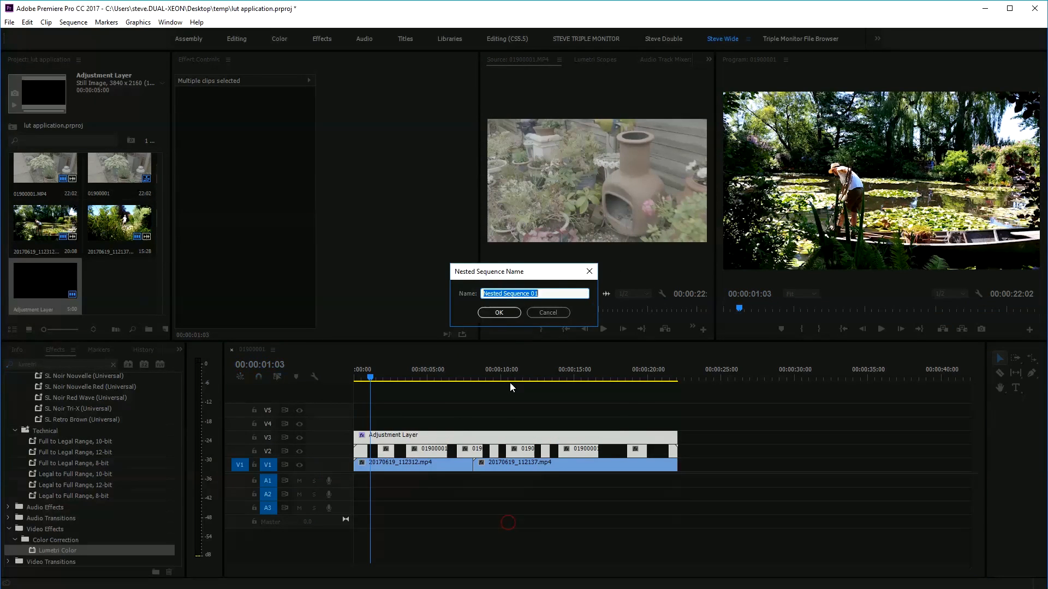
left_click(498, 312)
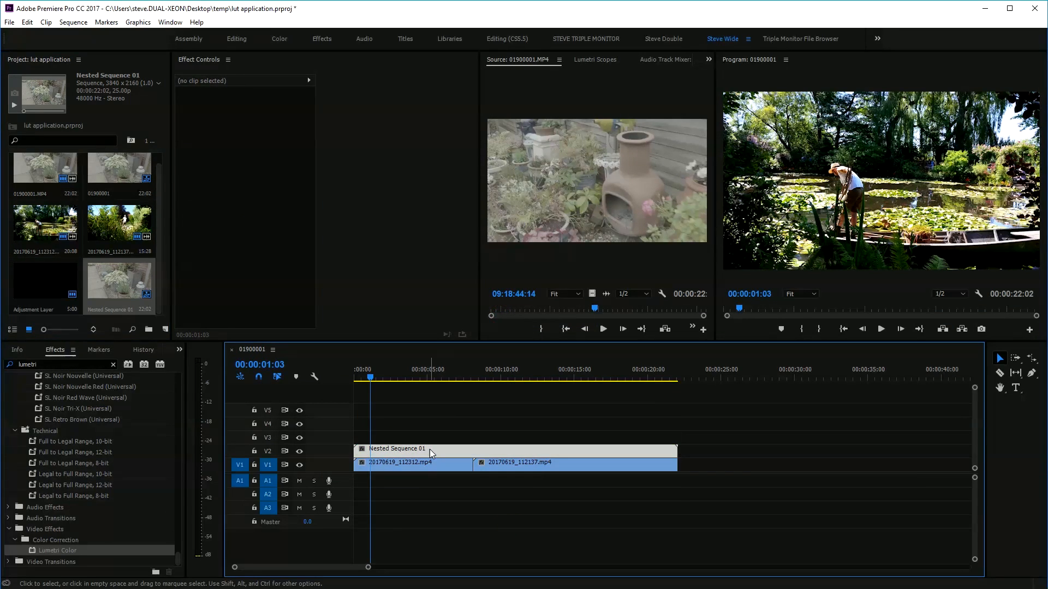
- Inspect Nested Sequence 01's contents and return to the 01900001 sequence
double_click(395, 448)
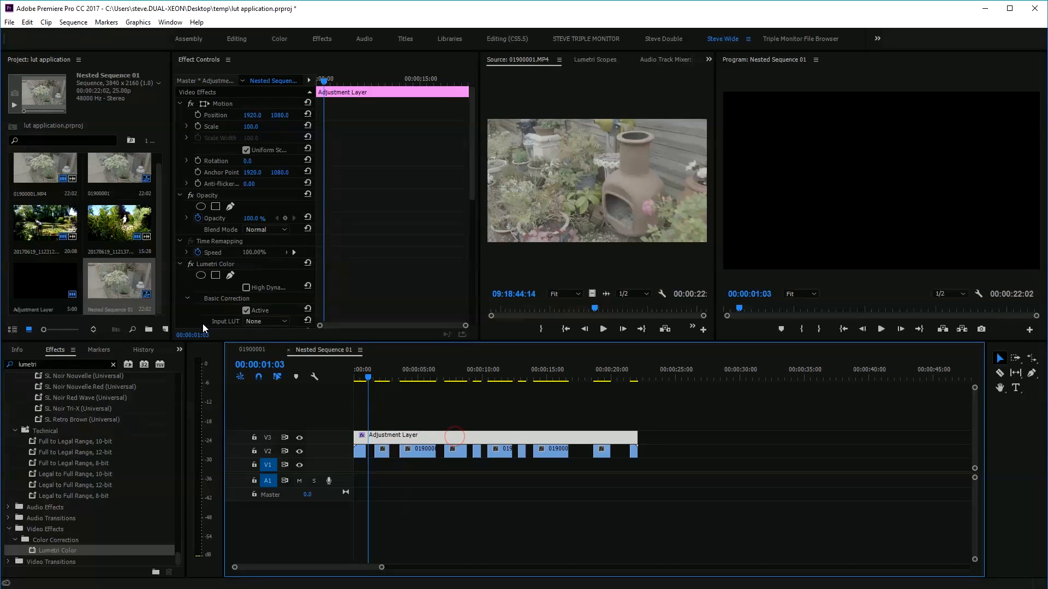
scroll("down", 3)
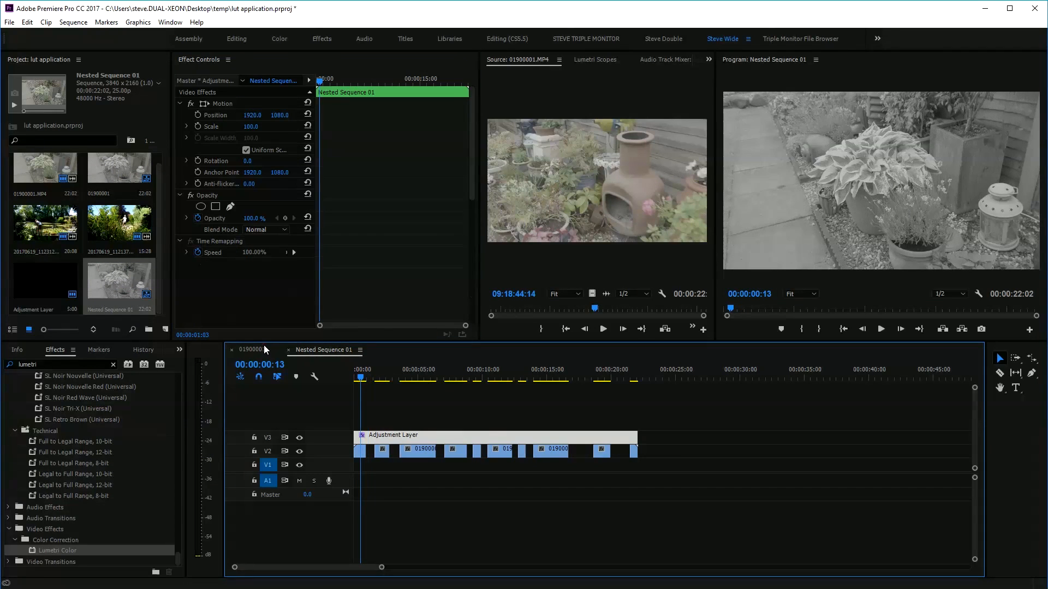
left_click(251, 349)
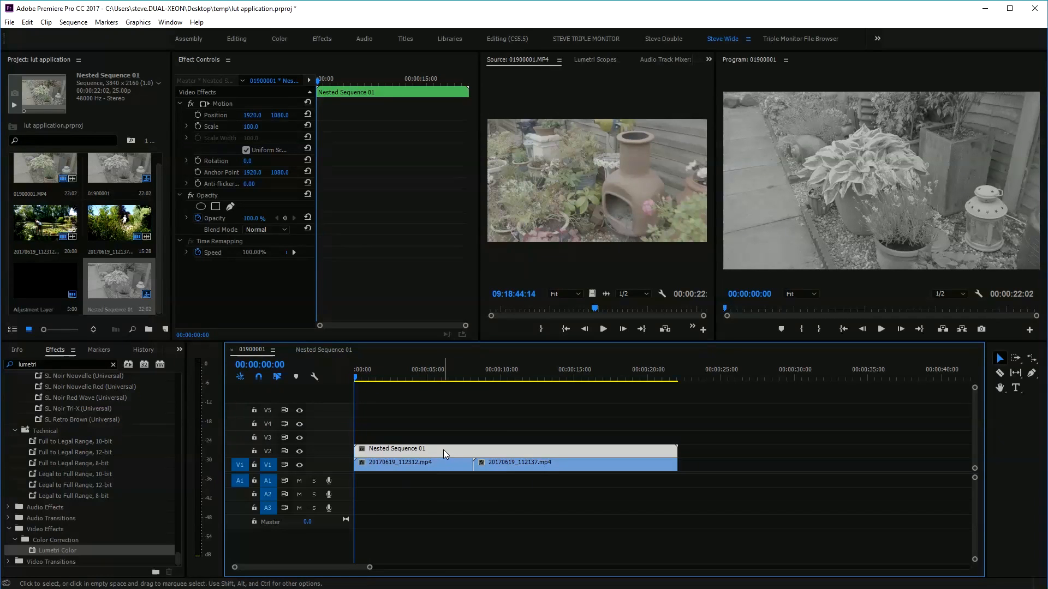
mouse_move(449, 453)
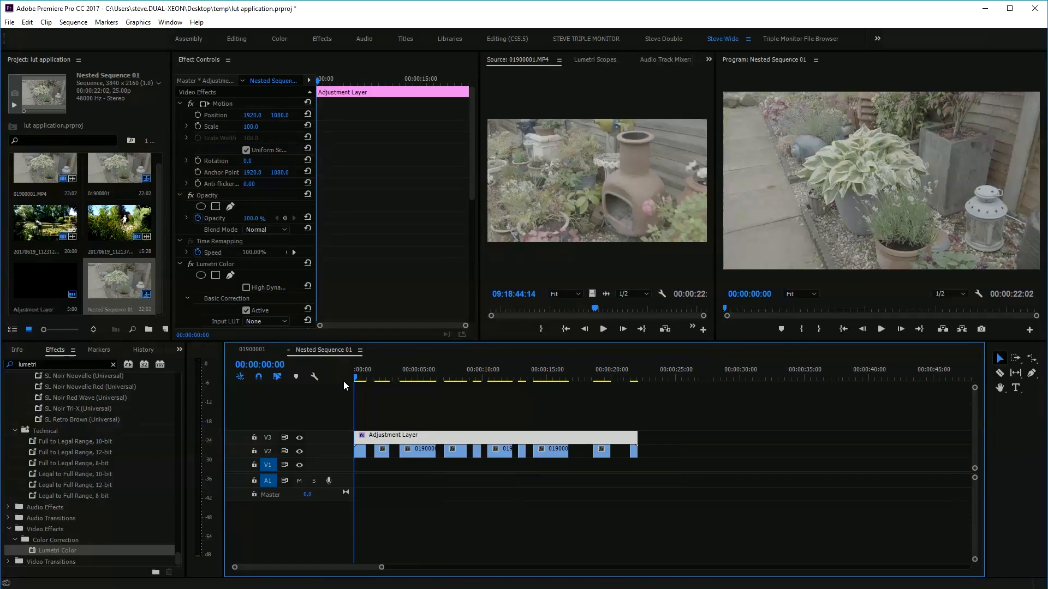
- Undo the nest, delete the adjustment layer on V3 and select the first V2 clip
left_click(251, 349)
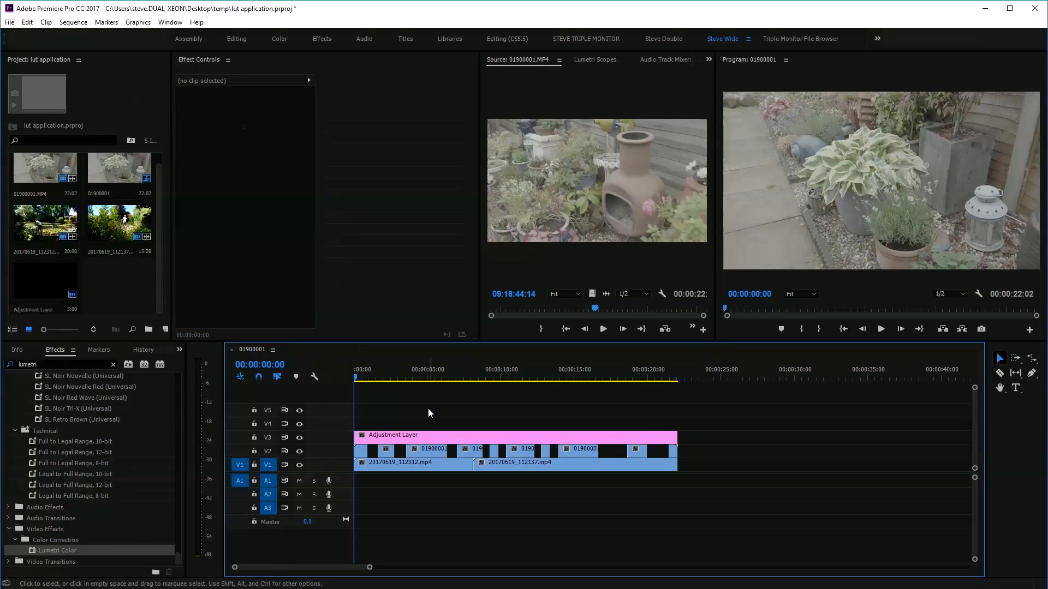
left_click(401, 435)
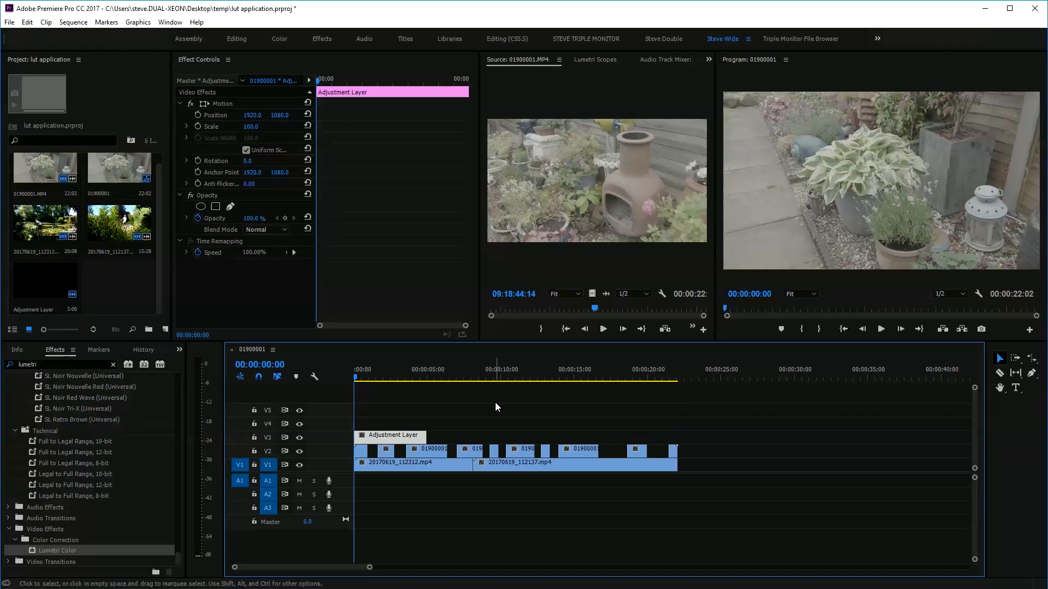
left_click(497, 407)
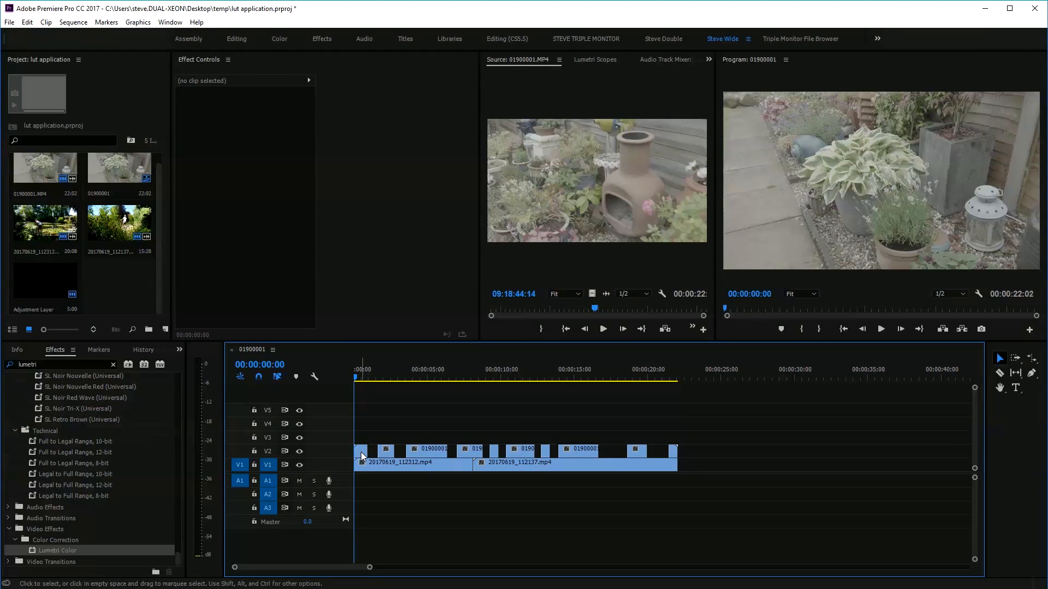
left_click(361, 450)
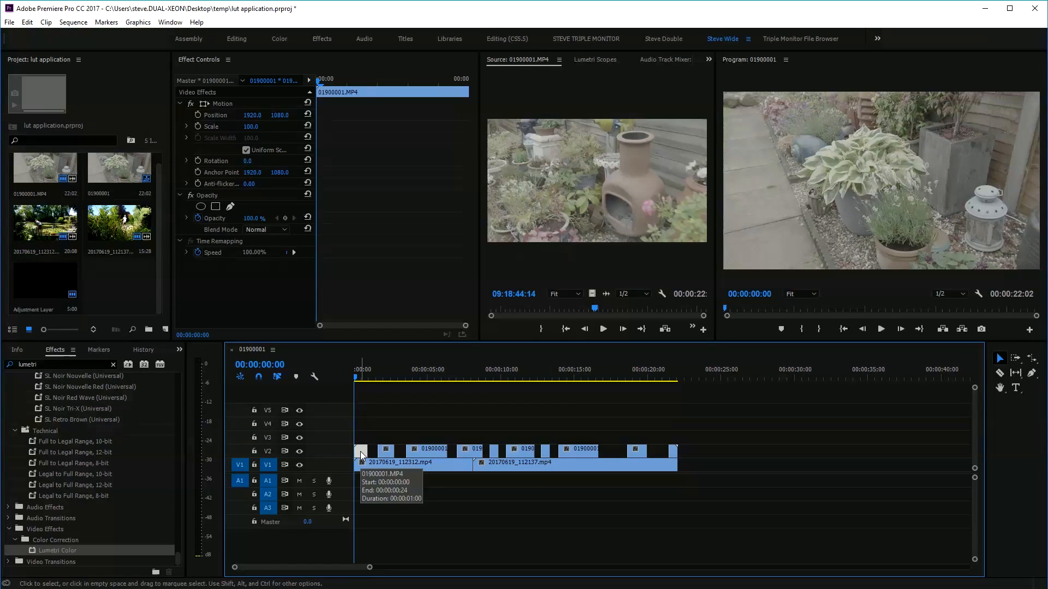
- Bring up the clip options for the first V2 clip
right_click(361, 454)
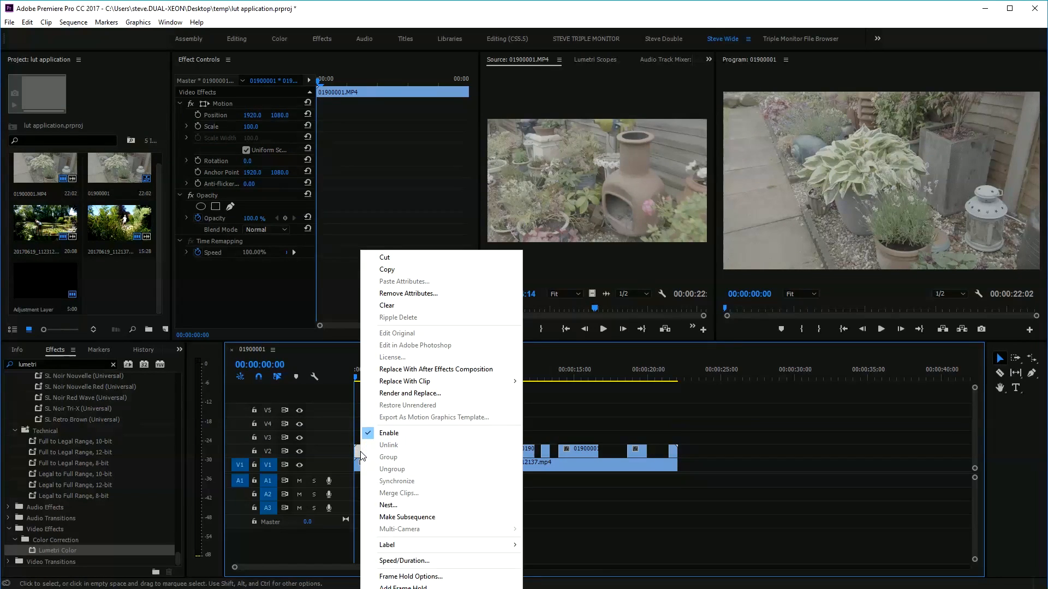
mouse_move(411, 577)
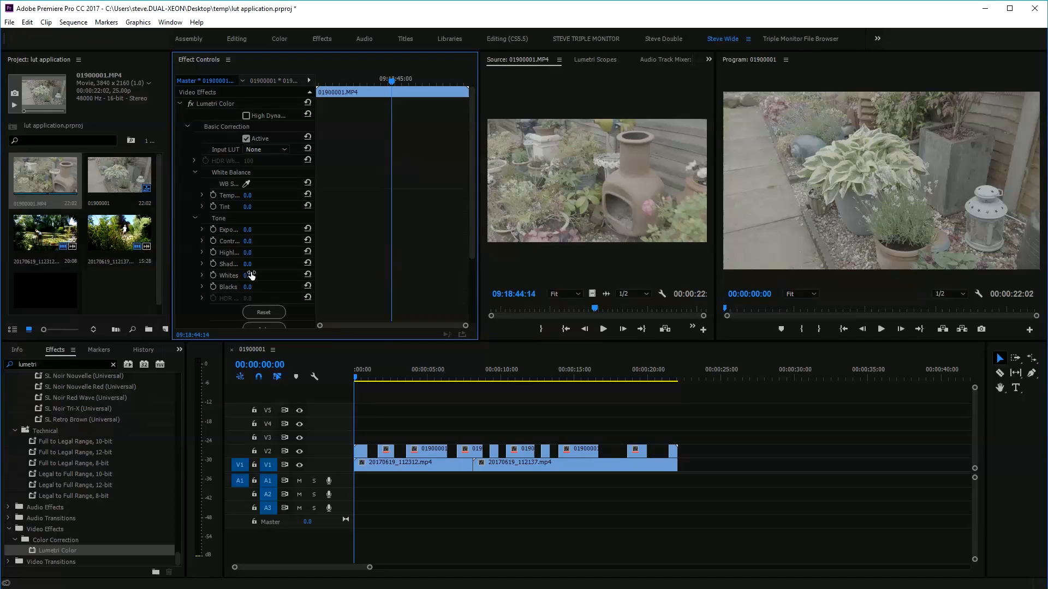
- Set the master clip's Input LUT to VLog_to_V709 and show the Lumetri Scopes
left_click(264, 149)
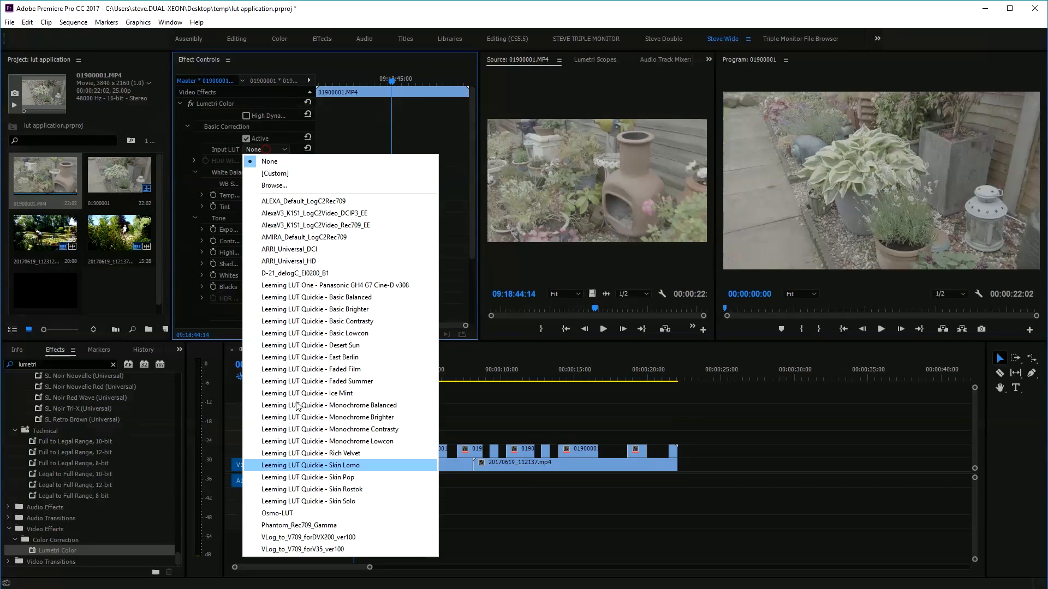
left_click(305, 549)
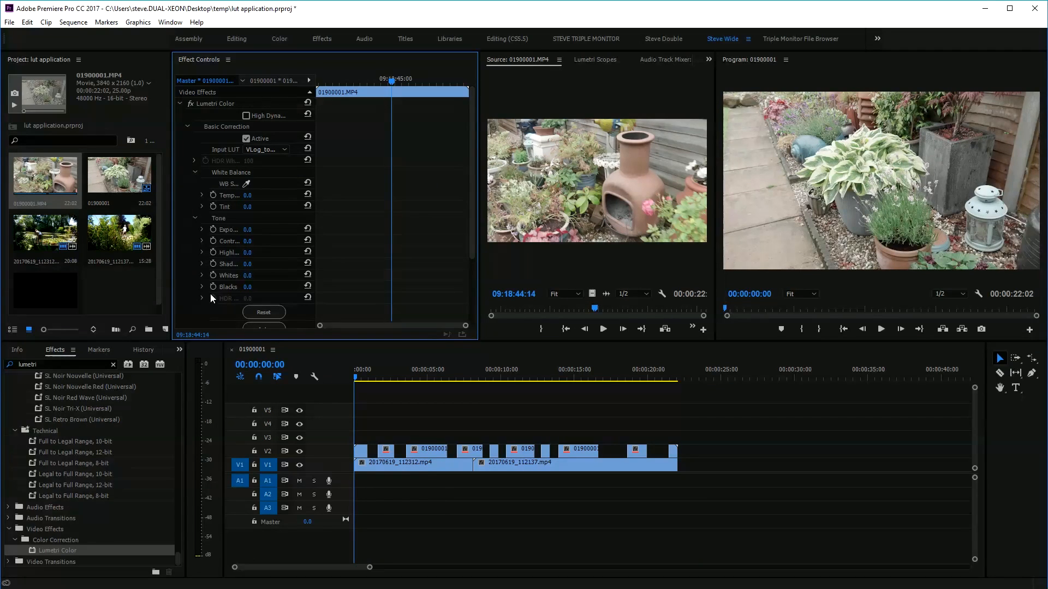
left_click(590, 58)
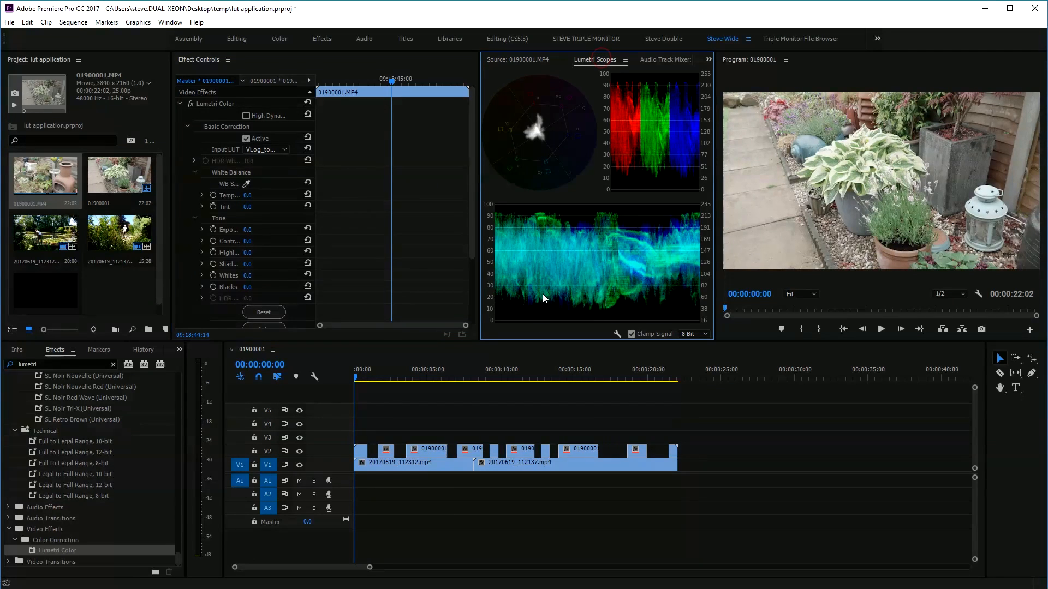
- Darken Blacks to -39.6 and Shadows to -69, then return to the Source view
scroll("down", 3)
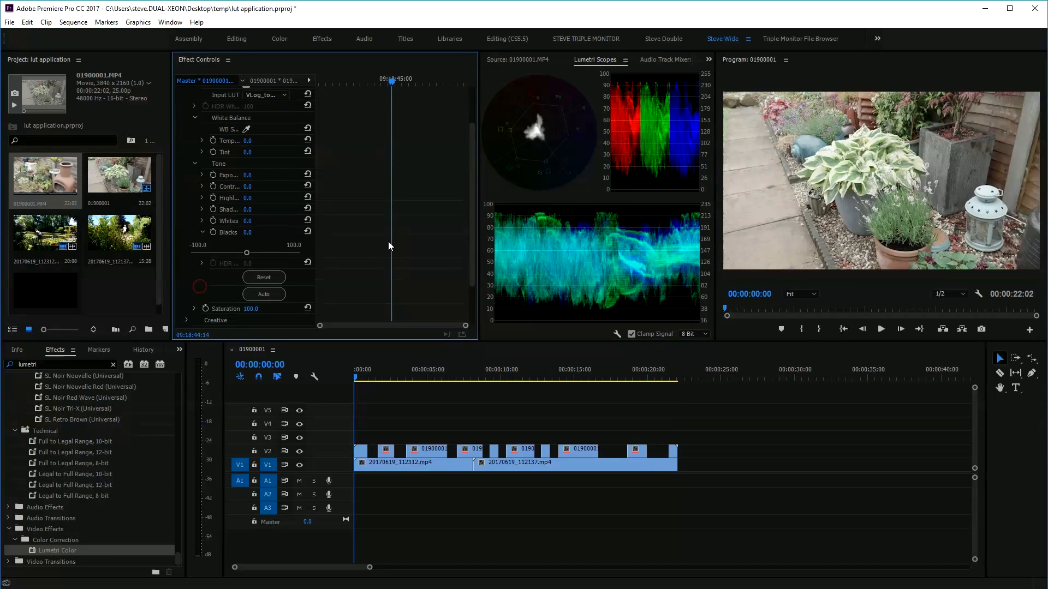
left_click_drag(248, 220, 225, 220)
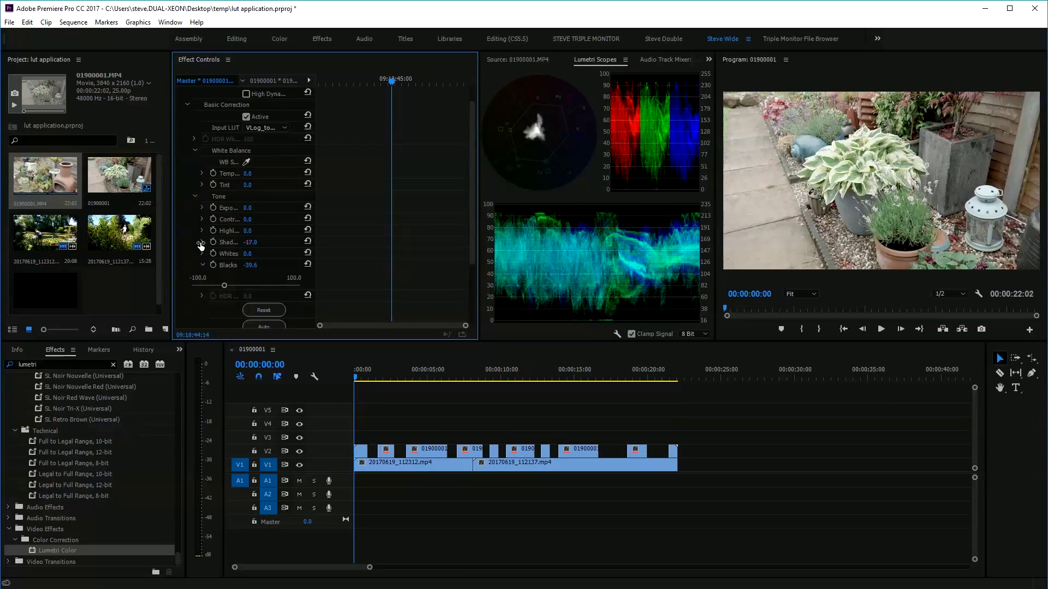
left_click_drag(252, 242, 227, 241)
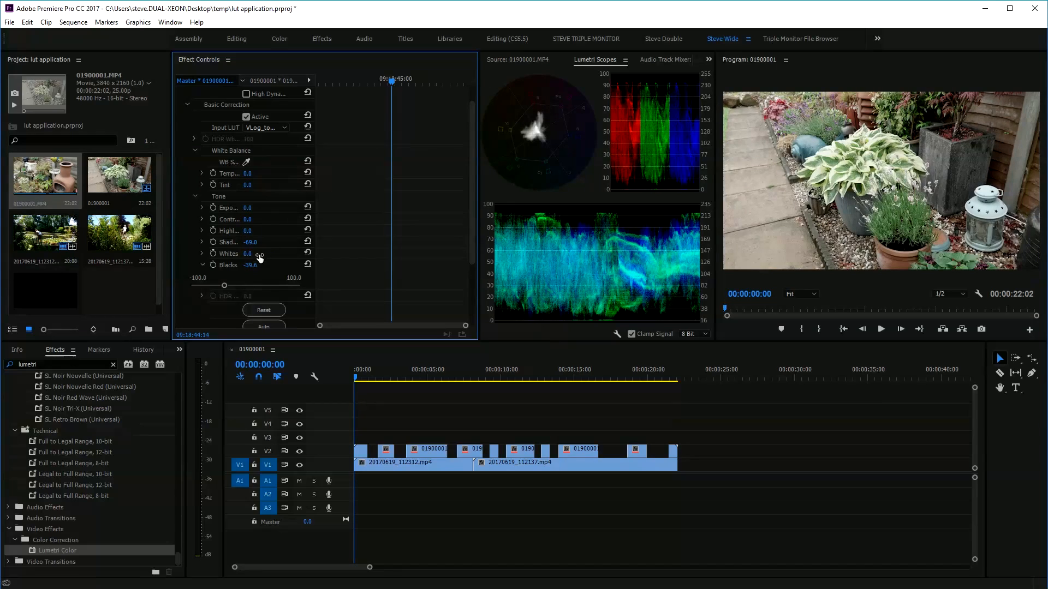
left_click(496, 59)
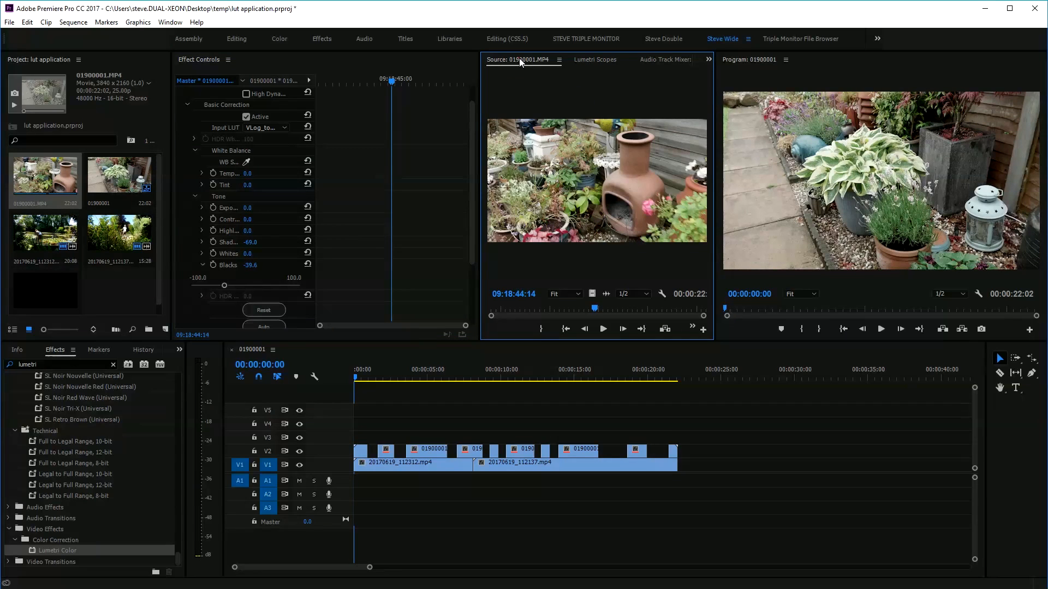
mouse_move(938, 205)
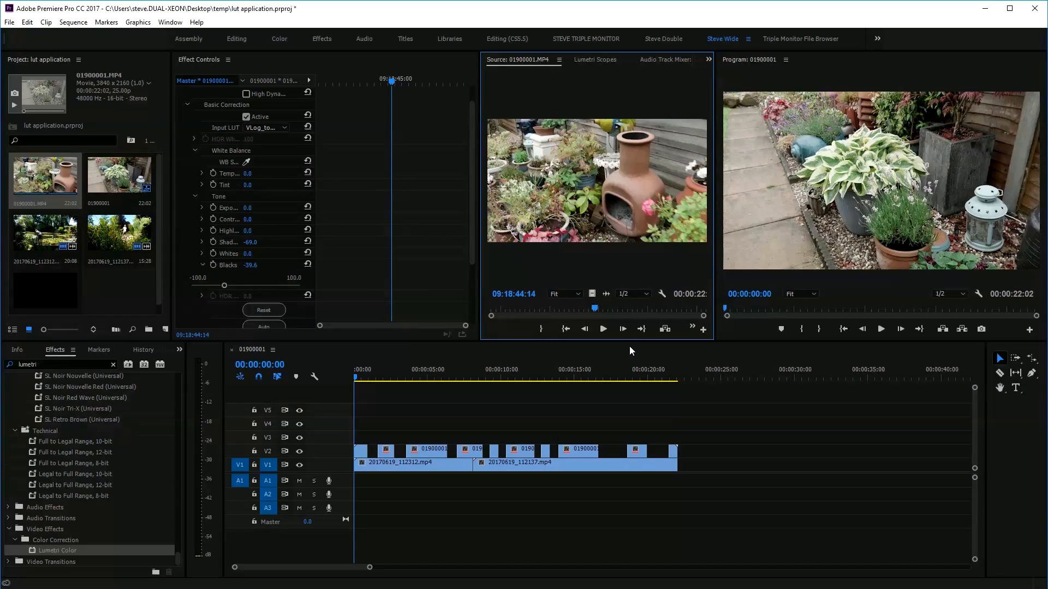
left_click(362, 369)
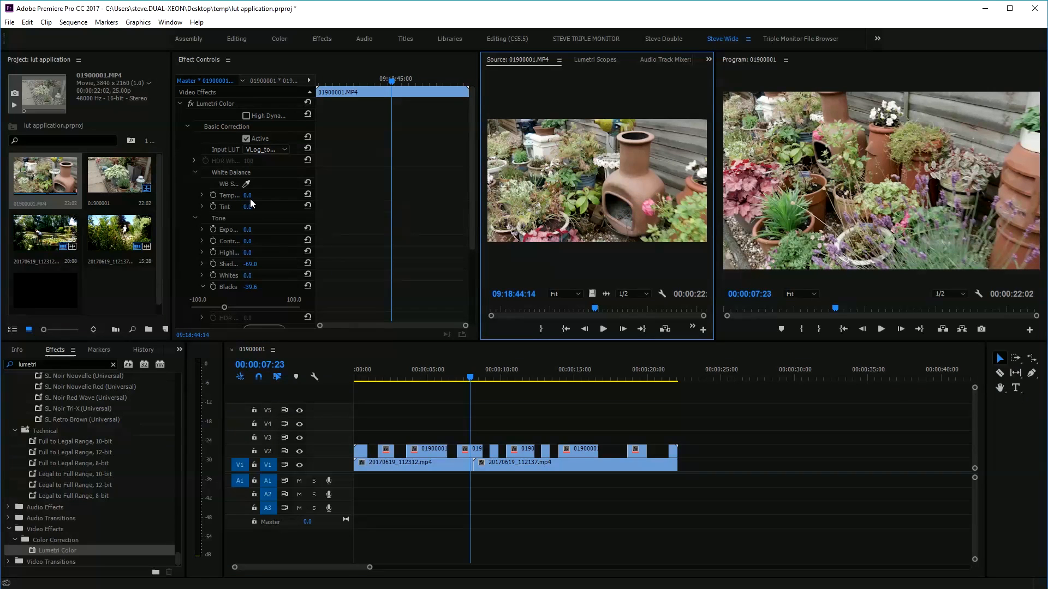
left_click_drag(251, 230, 251, 229)
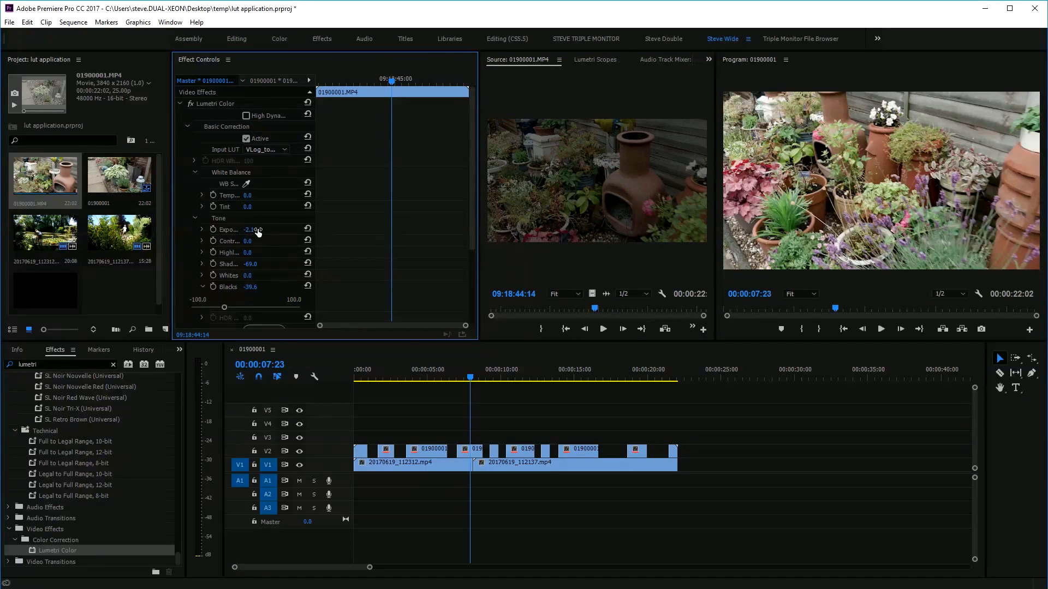
left_click(577, 369)
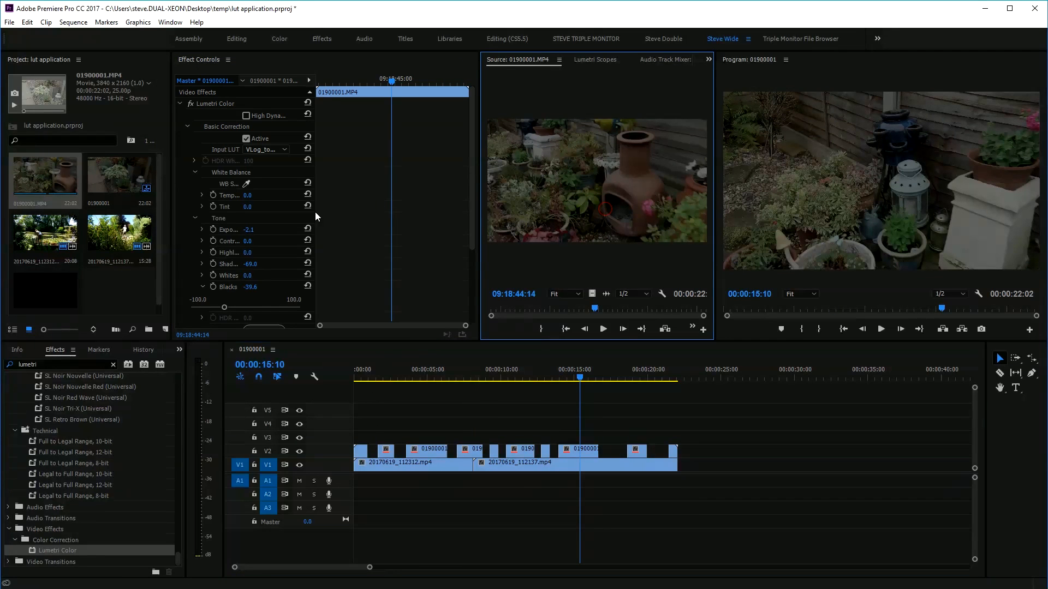
left_click(306, 229)
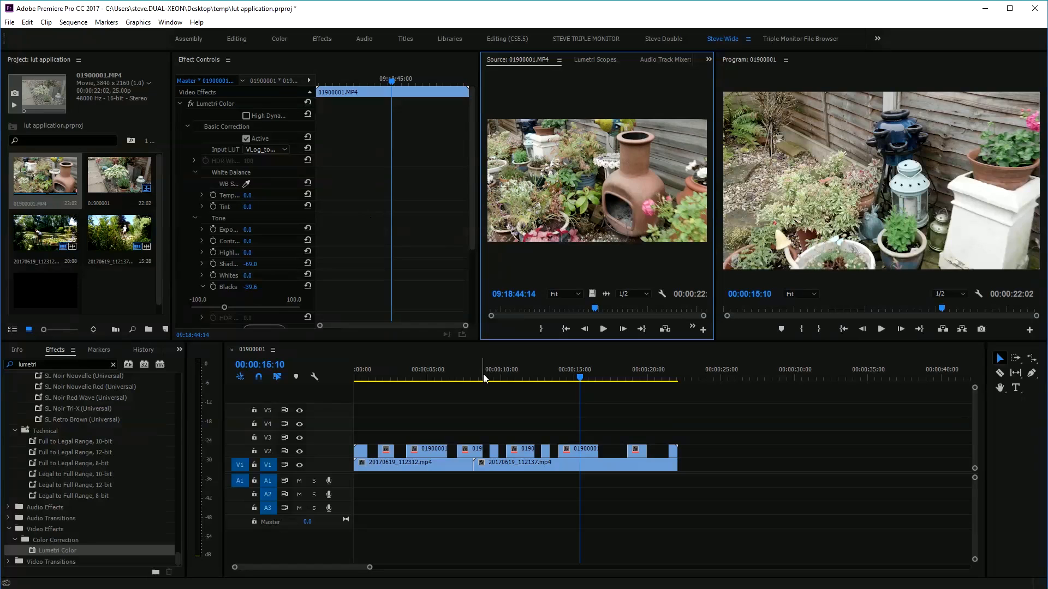
left_click(585, 459)
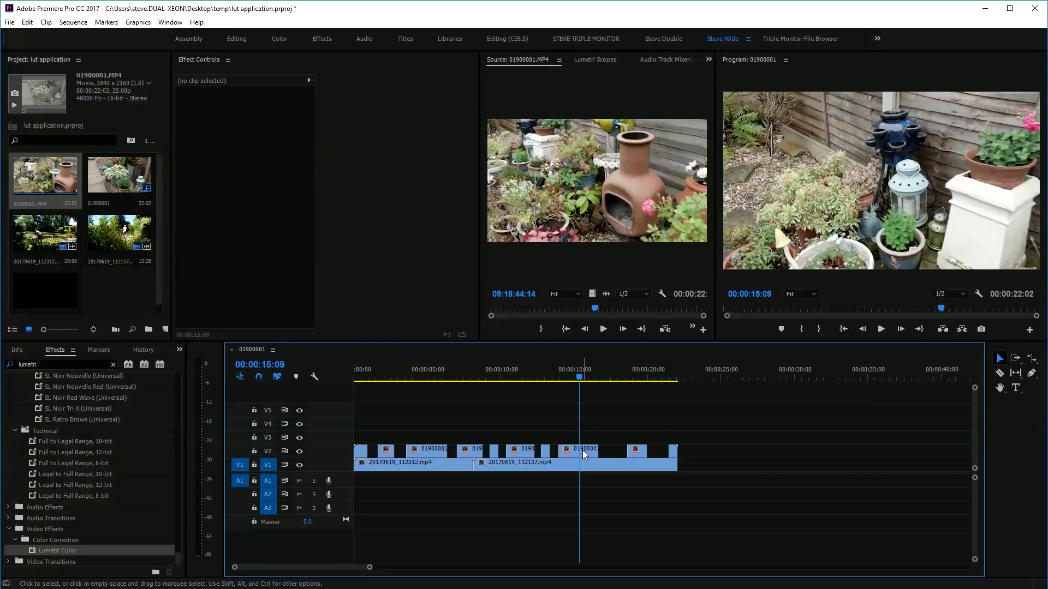
- Give the V2 clip at 15 seconds a Lumetri Vignette Amount of -5.0 and preview it
left_click(581, 448)
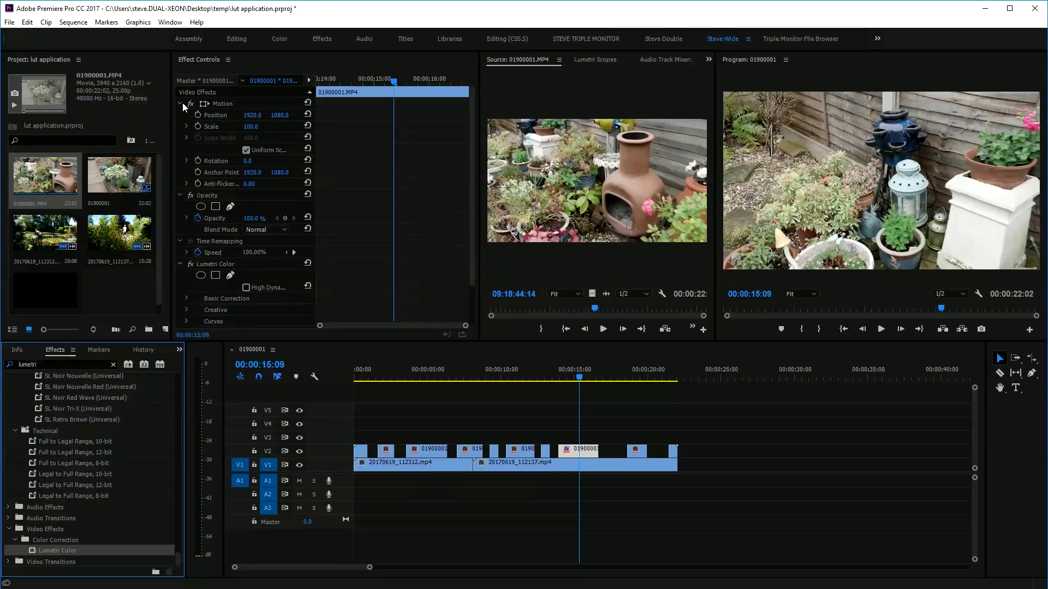
left_click(178, 104)
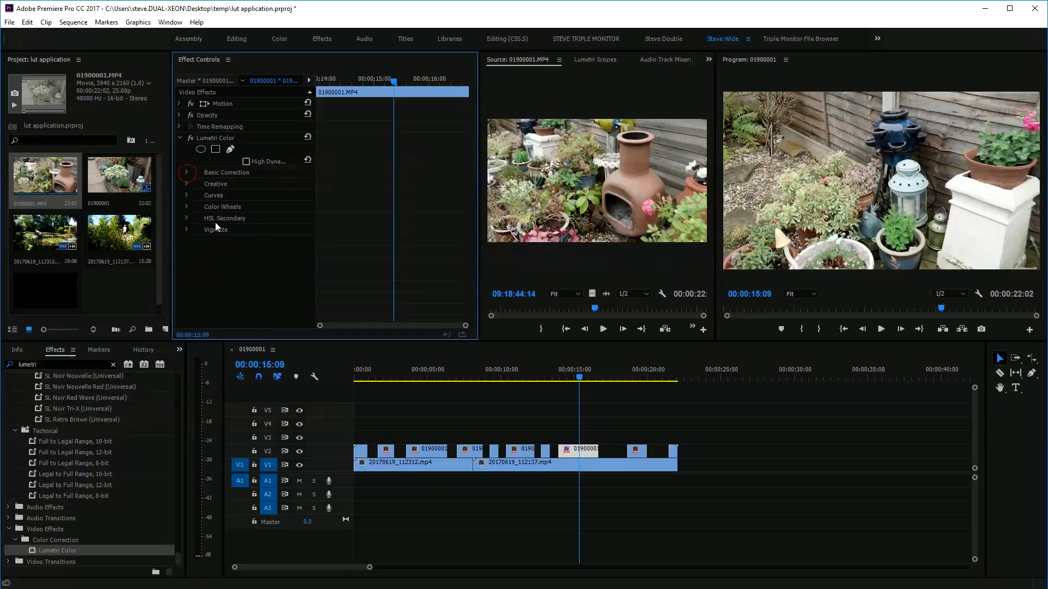
left_click(188, 229)
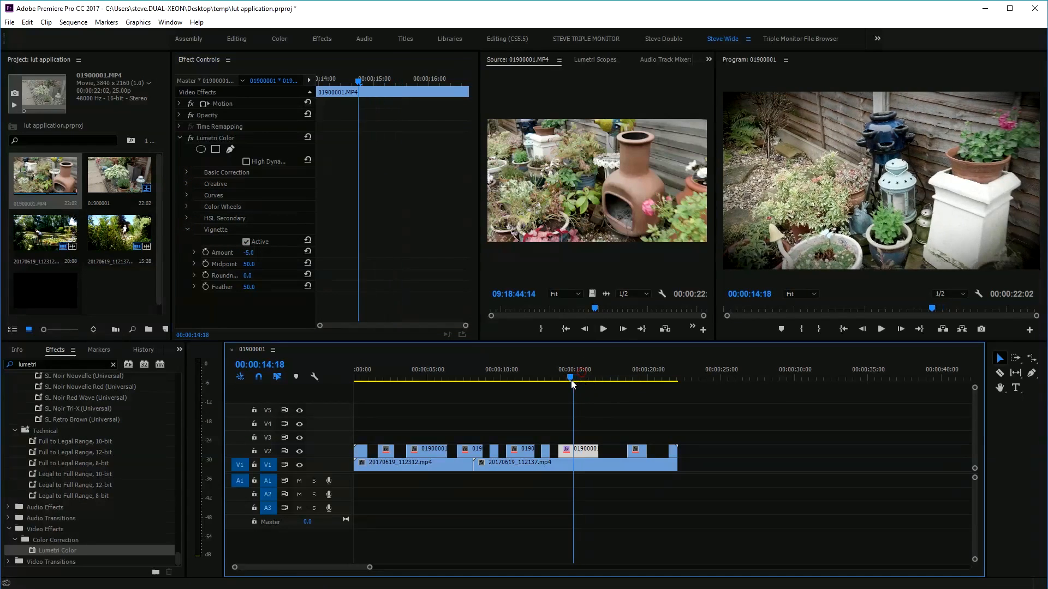
left_click(547, 368)
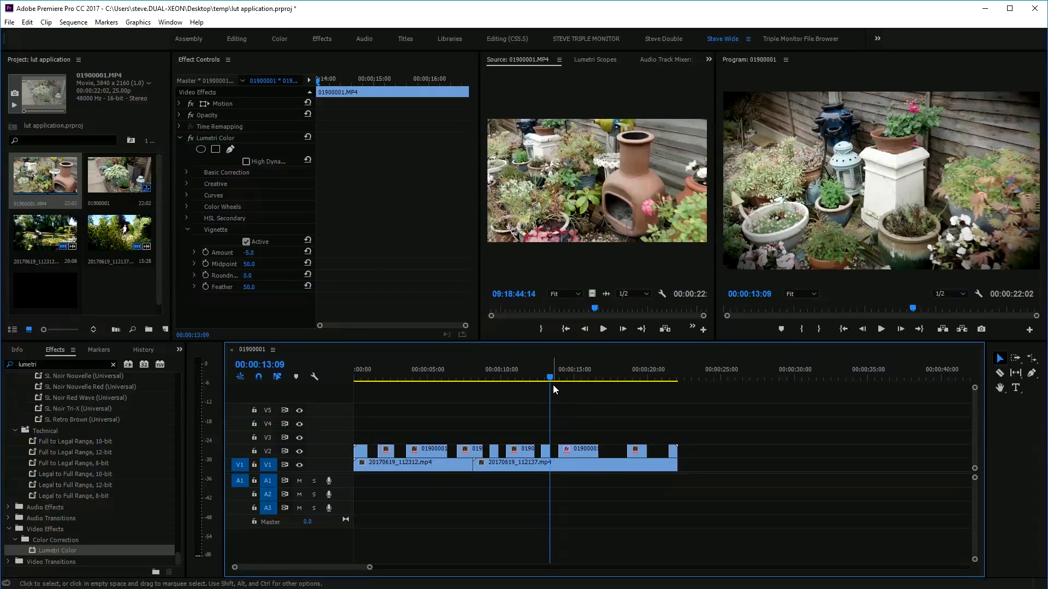
left_click(549, 380)
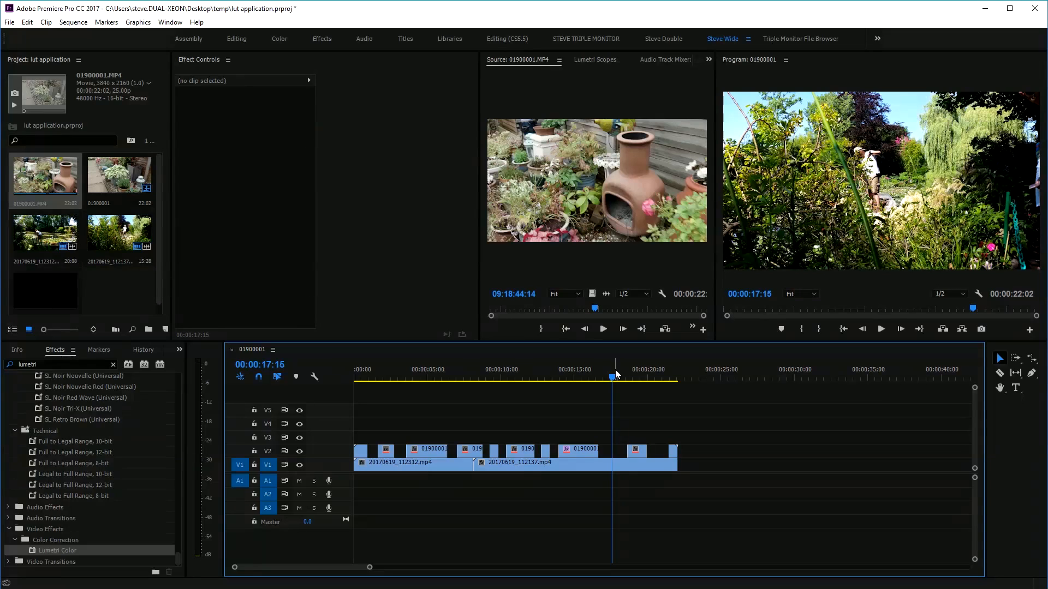
- Reset the 15-second V2 clip's Vignette Amount to 0 and jump to the shot near 5 seconds
left_click(575, 375)
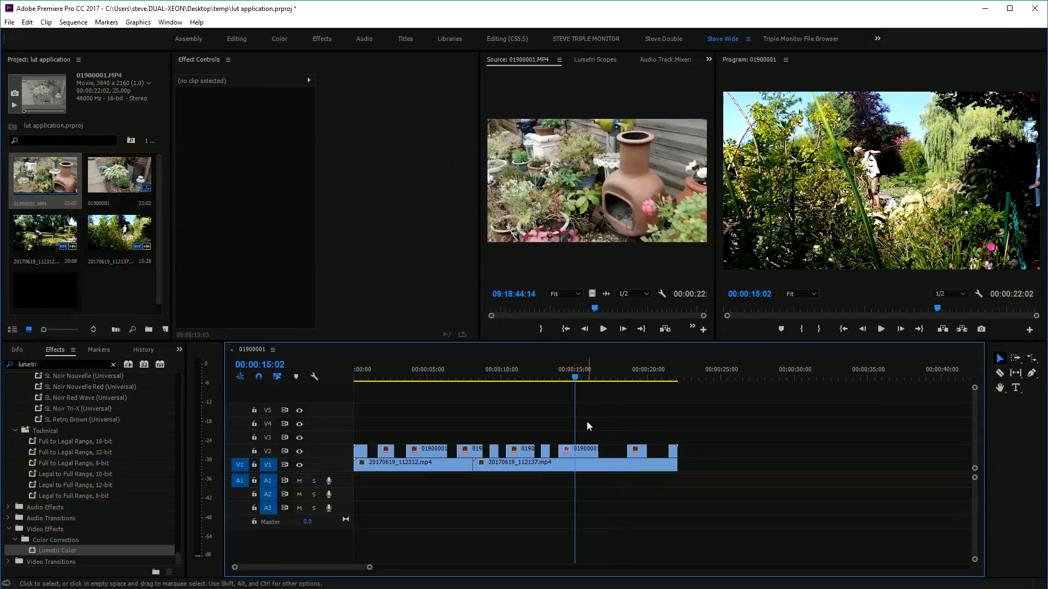
left_click(575, 448)
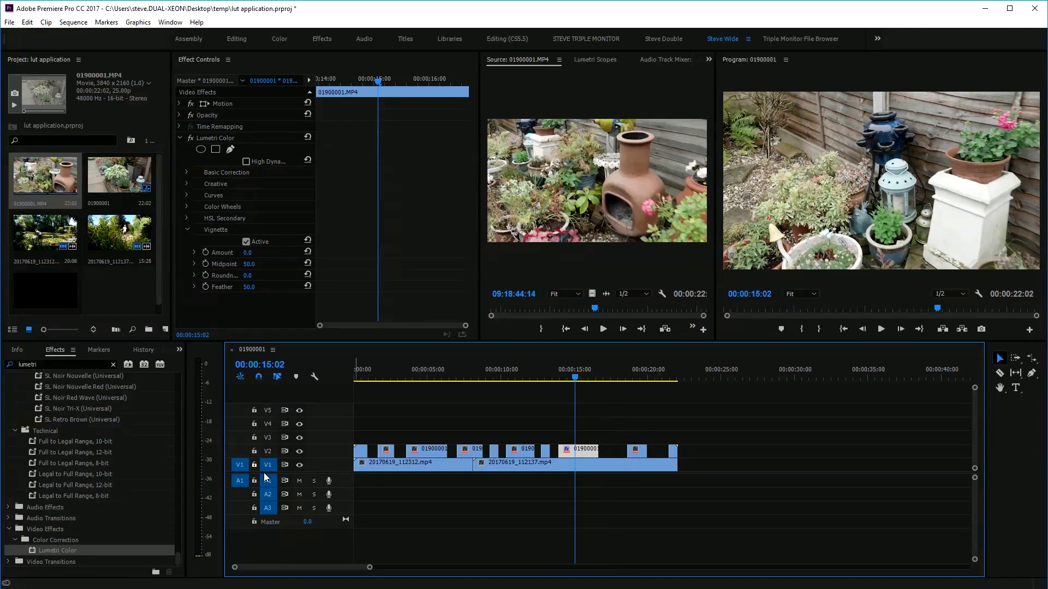
left_click(428, 369)
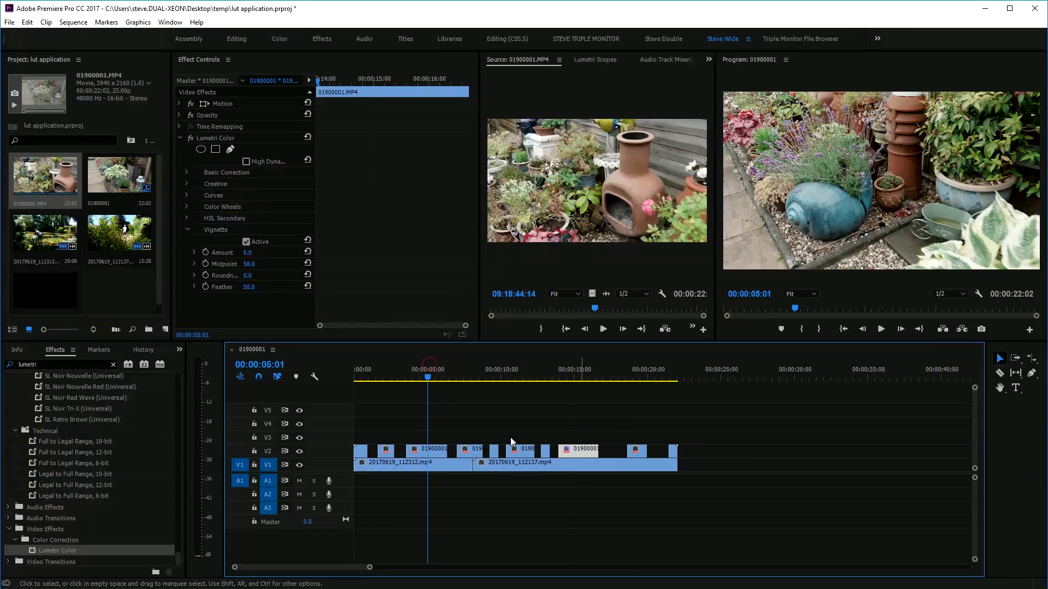
mouse_move(658, 396)
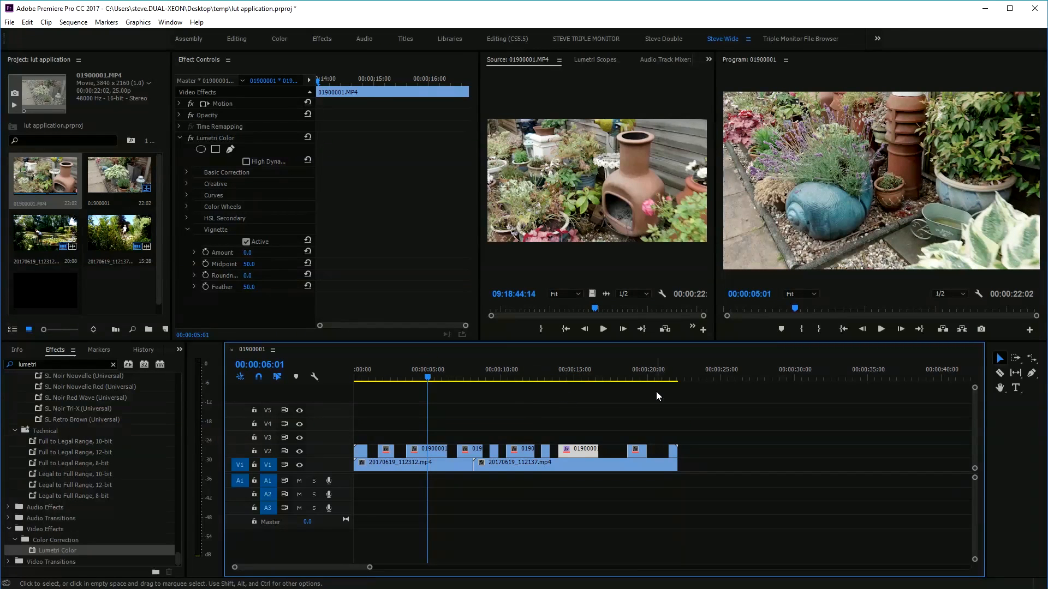
mouse_move(596, 519)
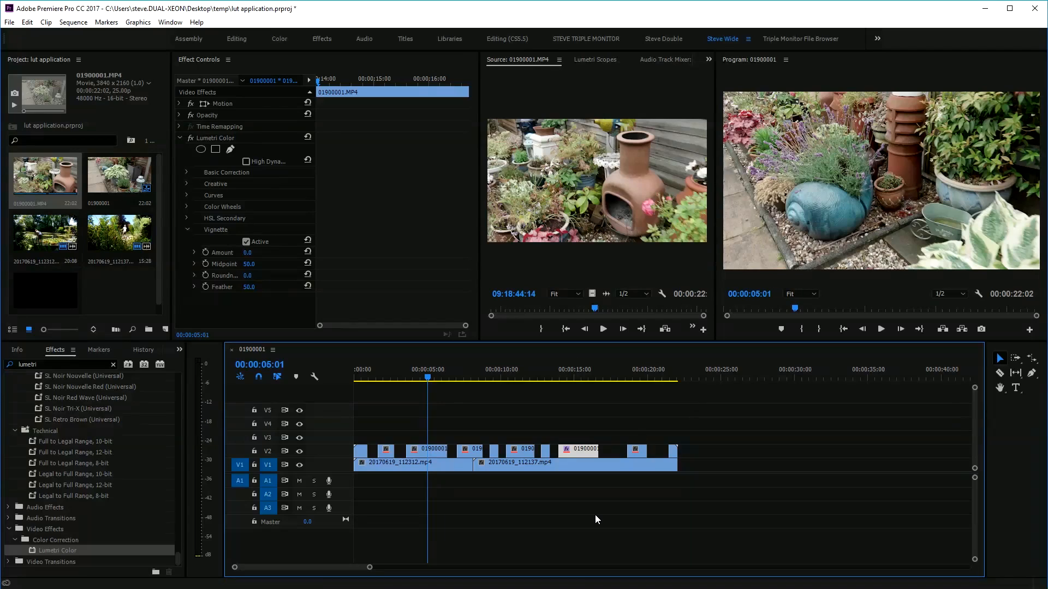